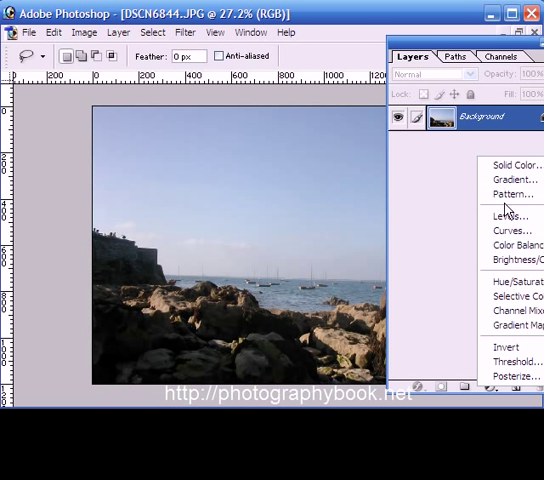
- Trace a freehand Lasso selection around the dark rocks and headland along the horizon
left_click(504, 215)
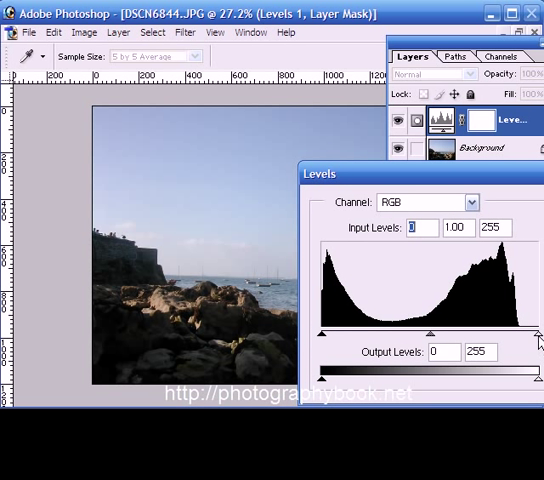
left_click_drag(539, 337, 529, 337)
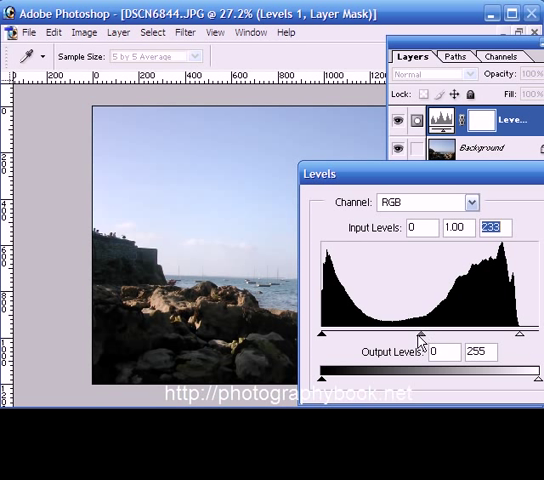
left_click_drag(420, 330, 430, 330)
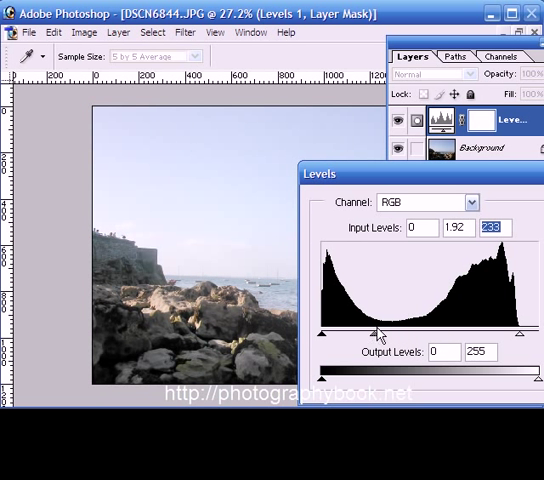
left_click_drag(378, 333, 363, 333)
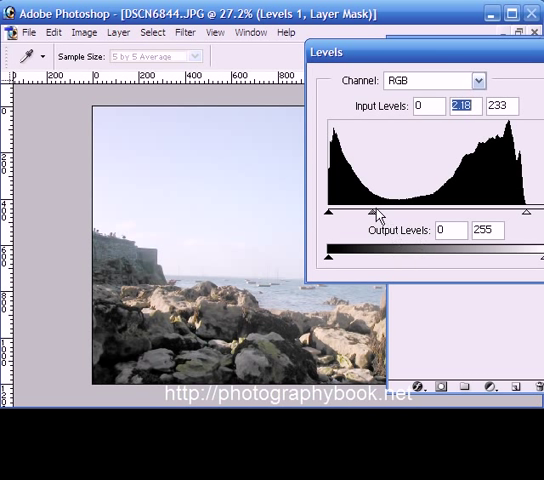
left_click_drag(375, 211, 365, 211)
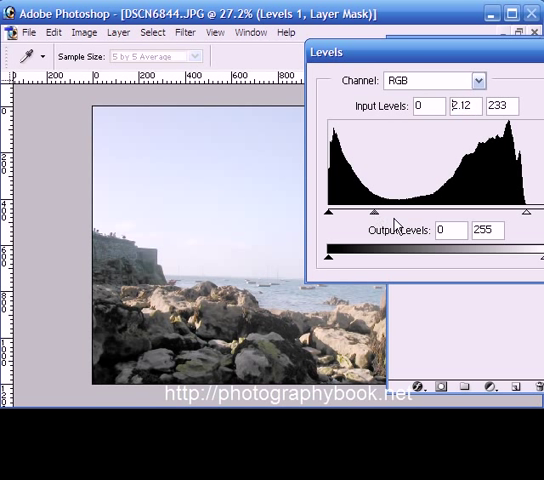
left_click_drag(396, 212, 452, 212)
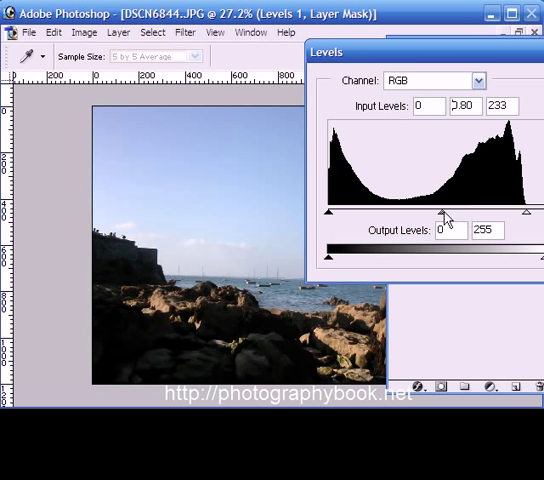
left_click_drag(443, 217, 450, 217)
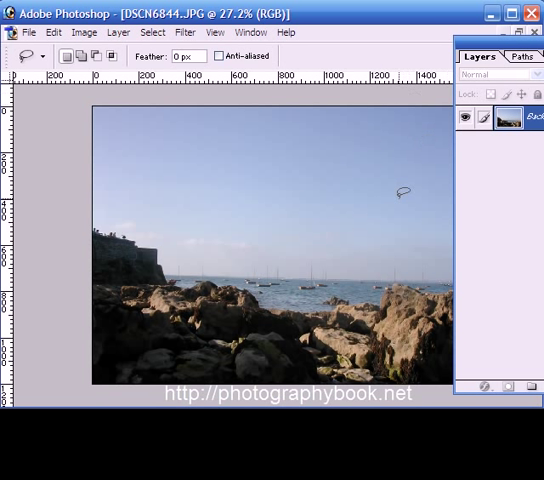
mouse_move(373, 204)
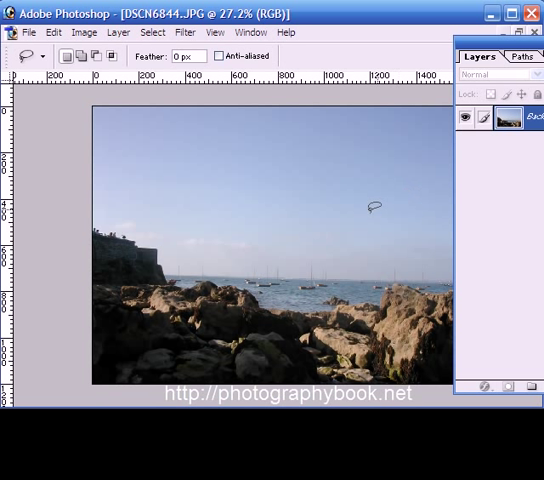
mouse_move(261, 243)
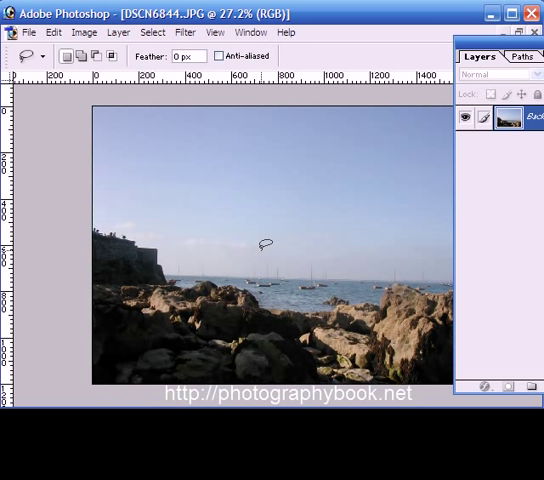
mouse_move(472, 165)
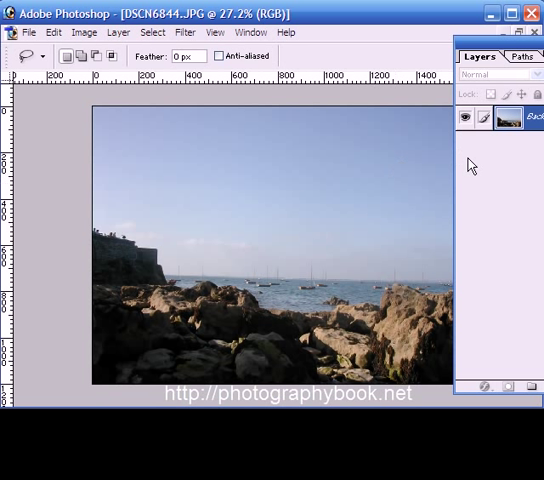
mouse_move(507, 47)
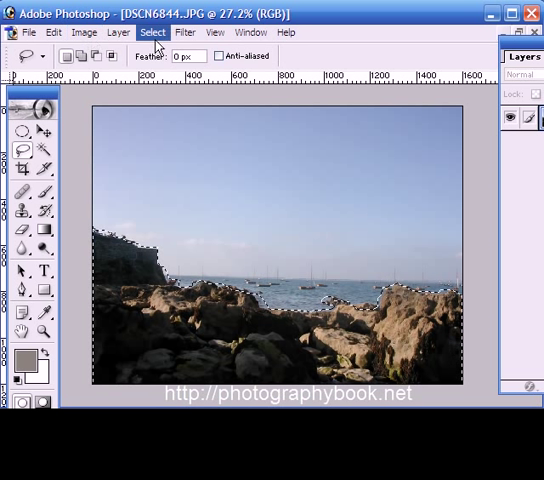
- Apply an 85-pixel Feather Radius to the rock and headland selection
left_click(155, 33)
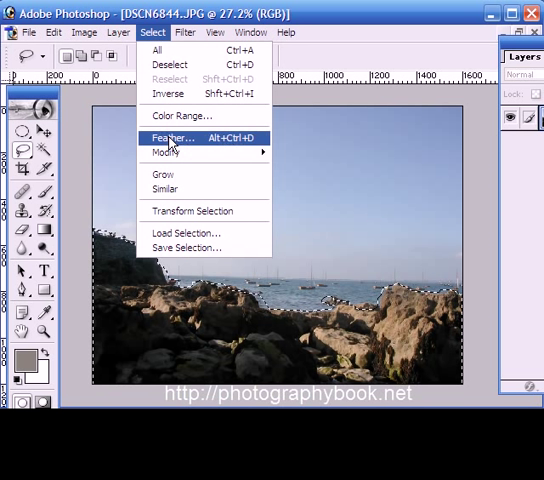
left_click(168, 137)
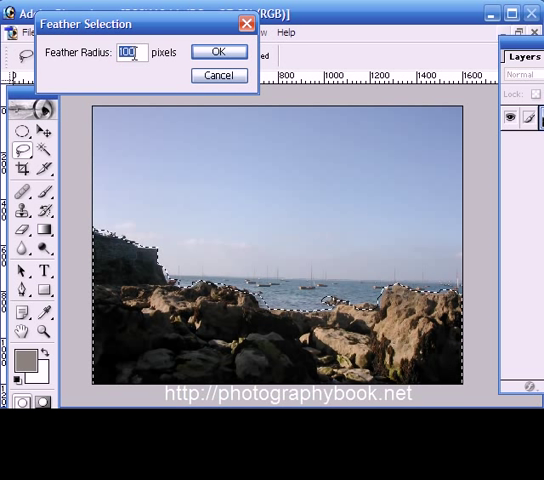
type("85")
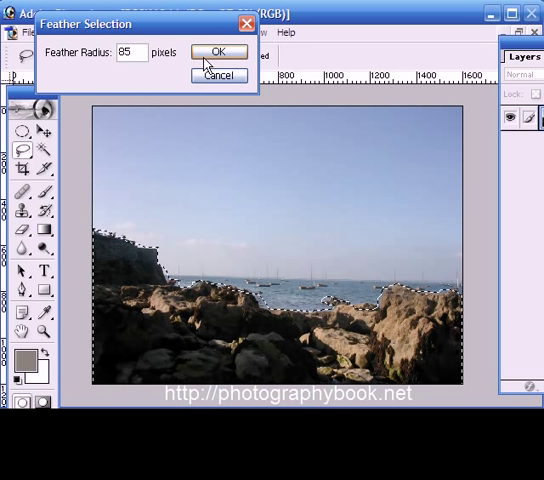
left_click(218, 52)
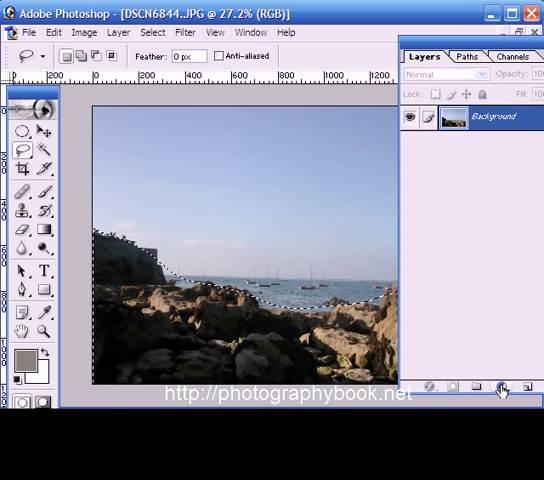
- Add a Levels adjustment layer whose mask comes from the feathered rock selection
left_click(501, 388)
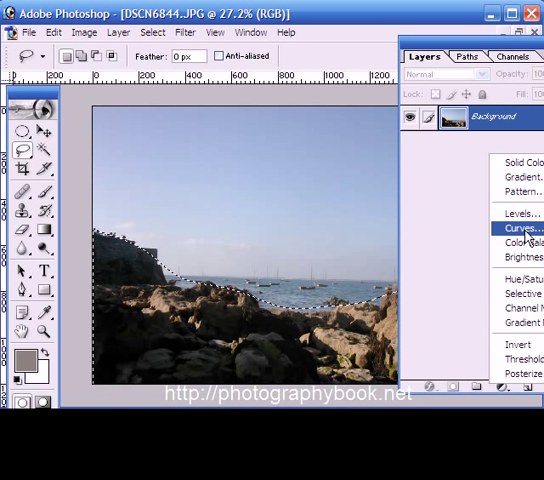
left_click(520, 213)
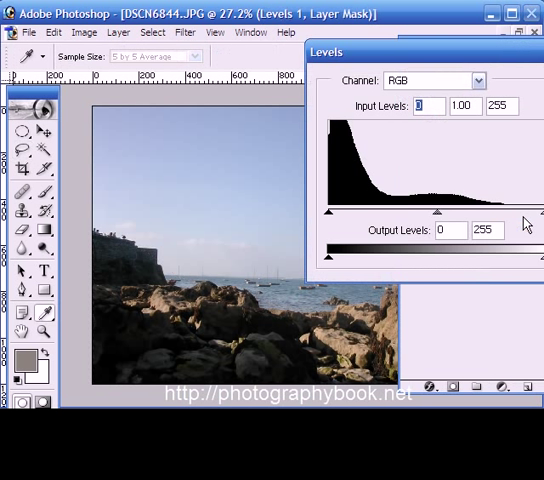
mouse_move(445, 62)
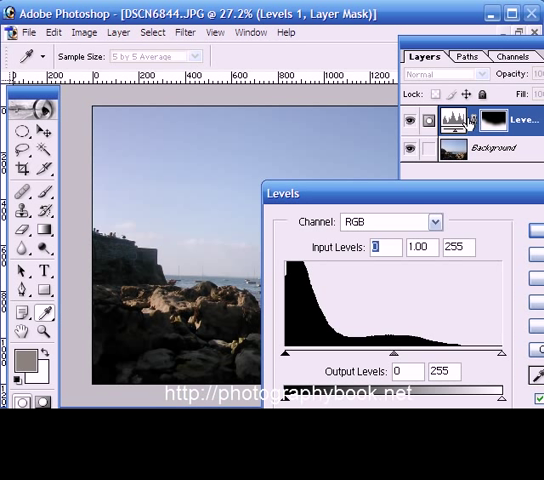
mouse_move(410, 190)
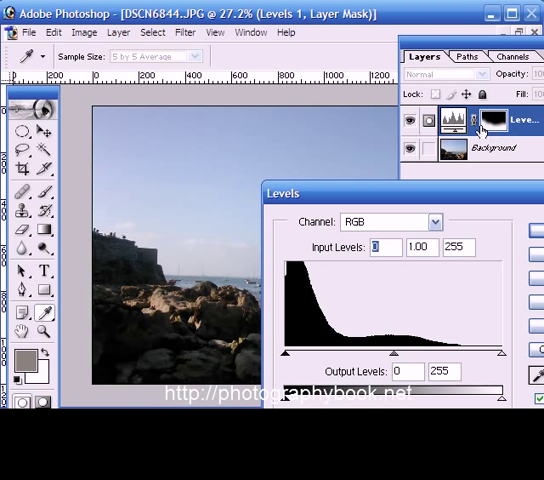
mouse_move(448, 196)
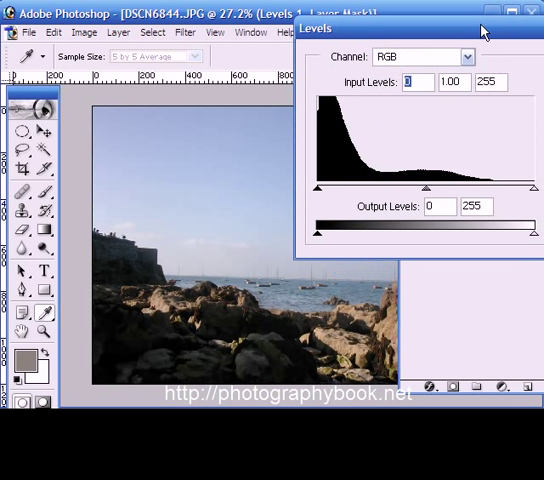
mouse_move(526, 187)
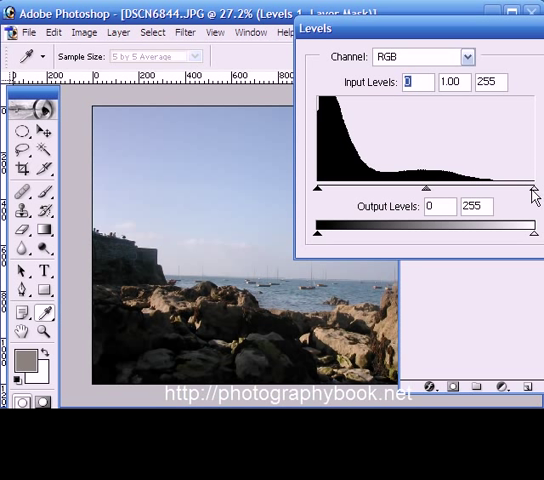
- Set the rocks' Levels white input to 204 and midtone to about 1.83
left_click_drag(533, 185, 518, 185)
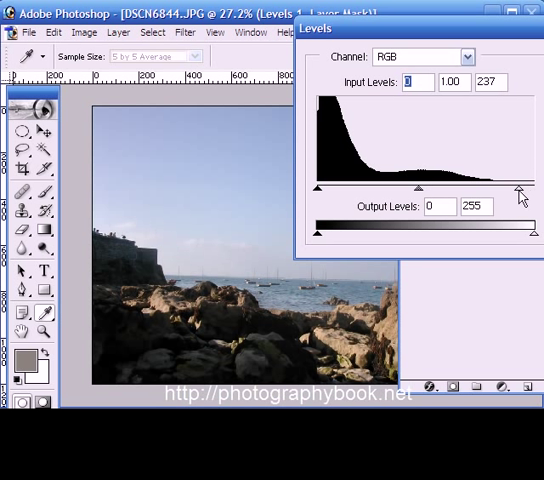
left_click_drag(518, 186, 490, 186)
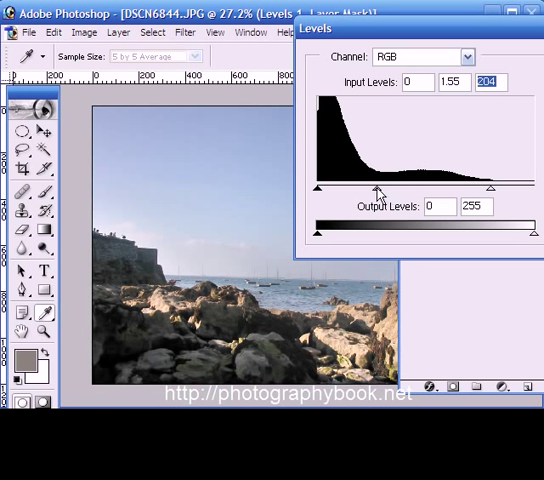
left_click_drag(378, 187, 375, 187)
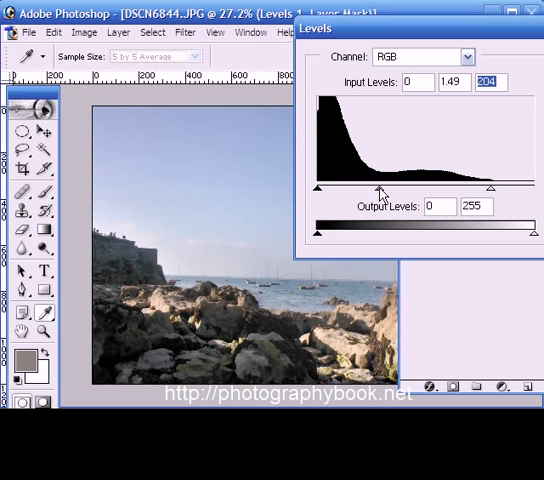
left_click_drag(381, 187, 378, 187)
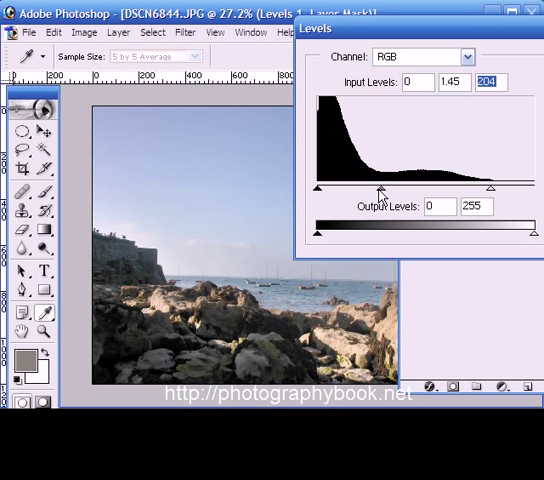
left_click_drag(380, 193, 345, 193)
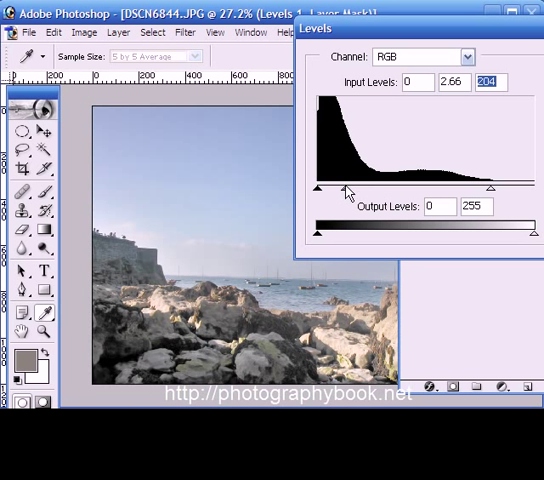
left_click_drag(345, 188, 362, 188)
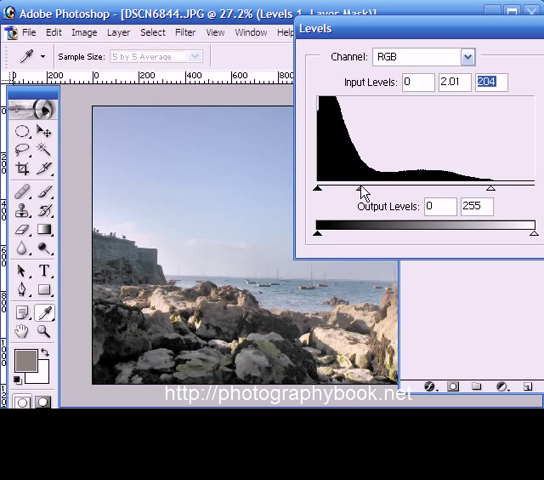
left_click_drag(363, 187, 368, 187)
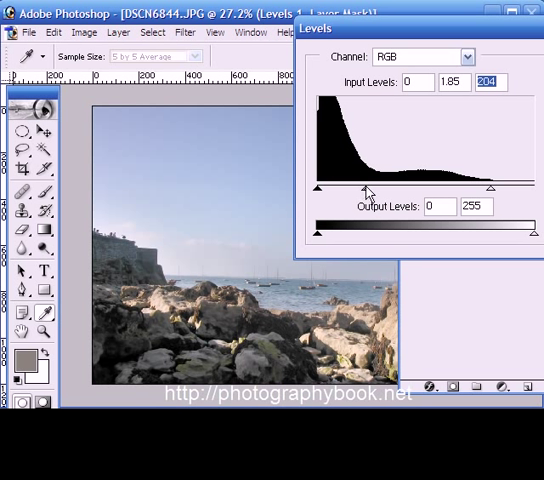
left_click_drag(355, 185, 360, 185)
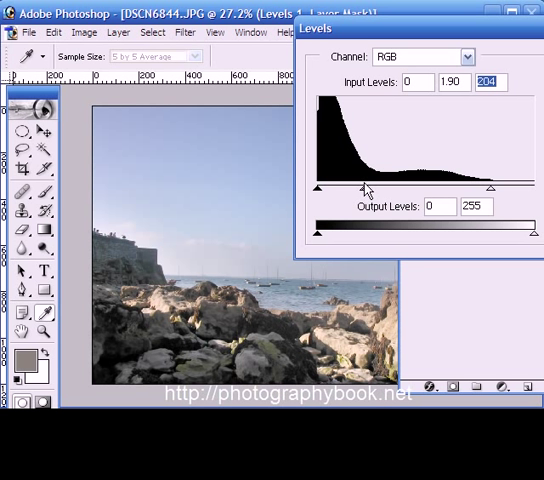
left_click_drag(362, 187, 372, 187)
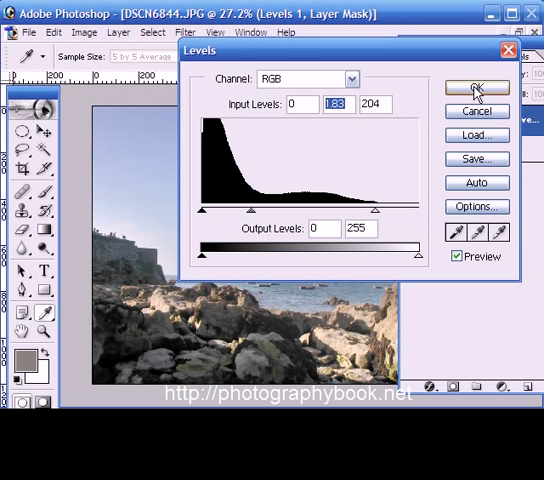
- Commit the rock Levels adjustment and make the Background layer active
left_click(466, 91)
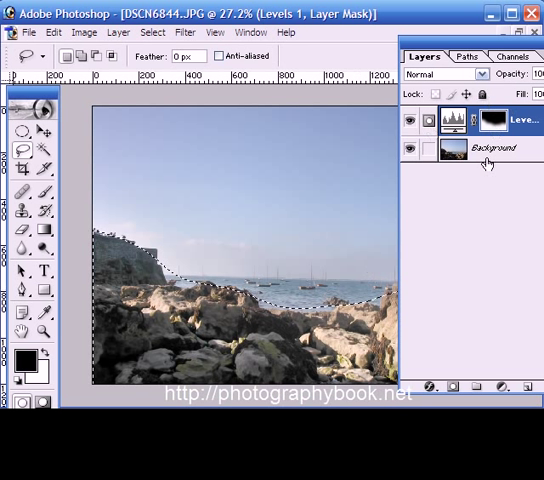
left_click(482, 148)
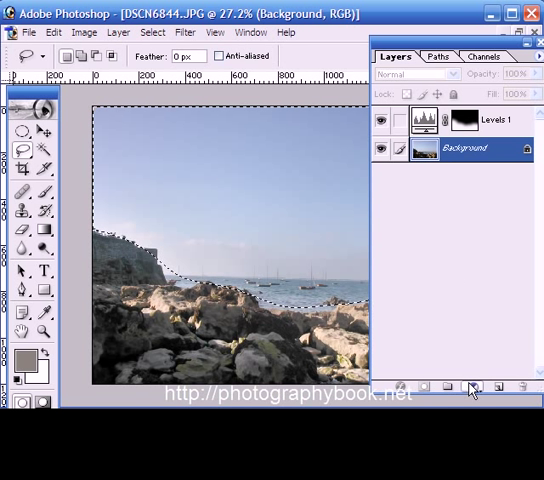
- Add a sky Levels layer with black input 101, midtone 1.00 and white 233
left_click(470, 384)
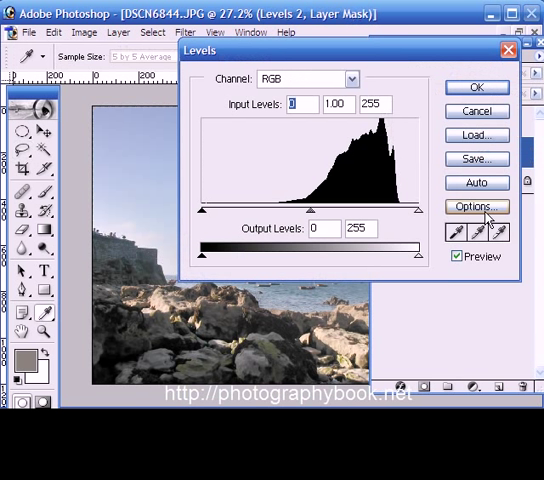
mouse_move(384, 47)
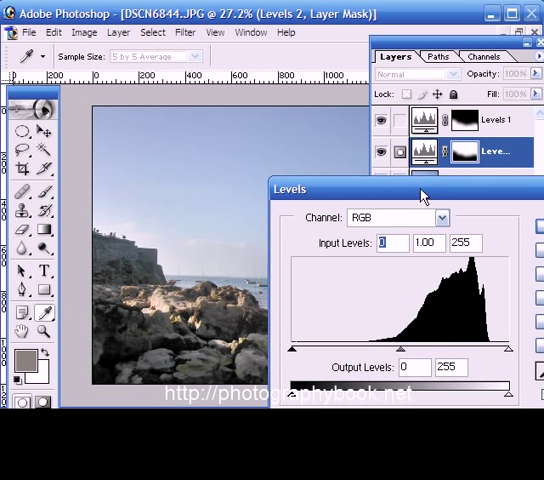
mouse_move(490, 348)
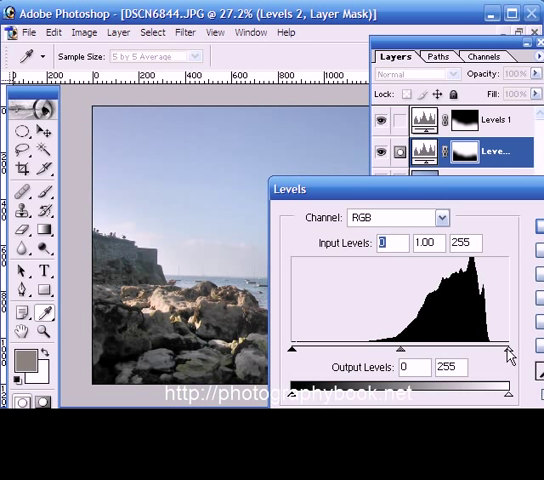
left_click_drag(508, 352, 492, 352)
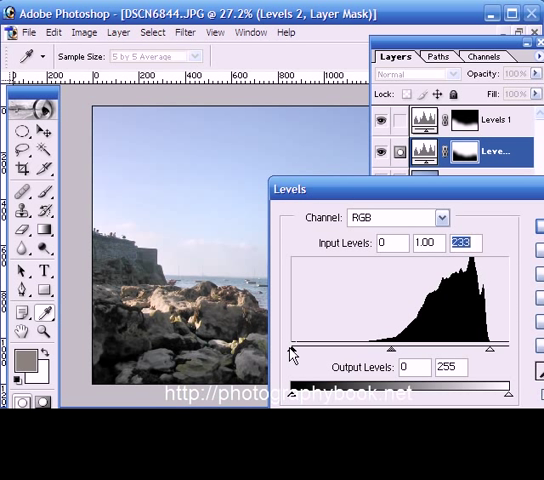
mouse_move(347, 203)
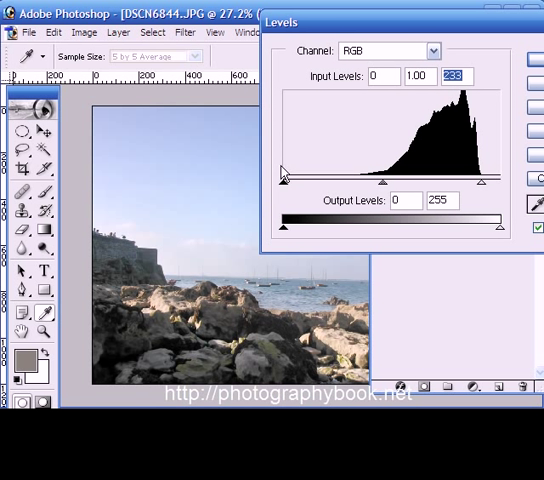
left_click_drag(284, 183, 325, 183)
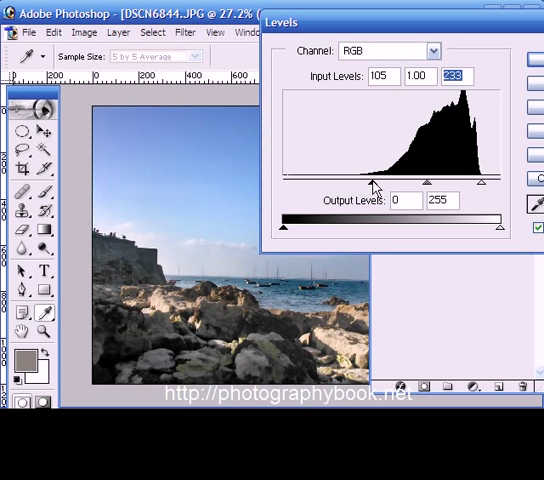
left_click_drag(373, 181, 357, 181)
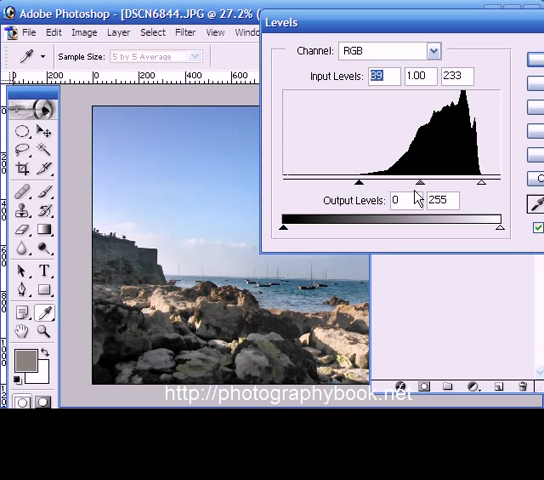
left_click_drag(420, 183, 437, 183)
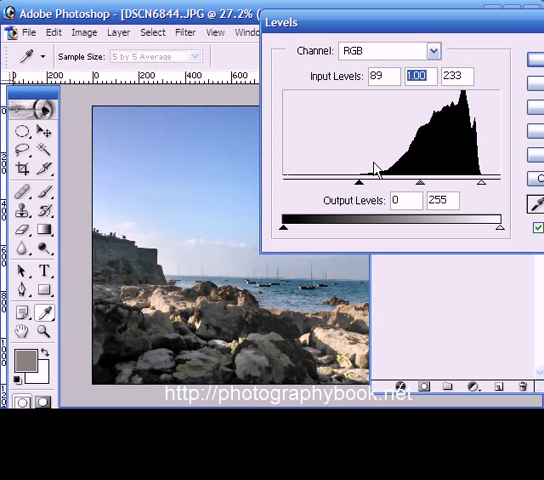
left_click_drag(360, 183, 372, 183)
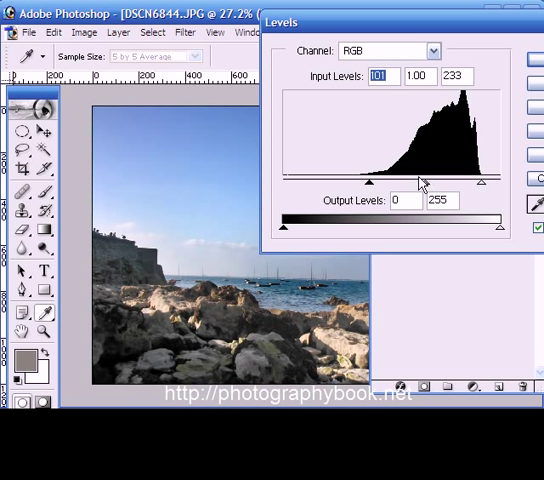
left_click_drag(419, 182, 425, 182)
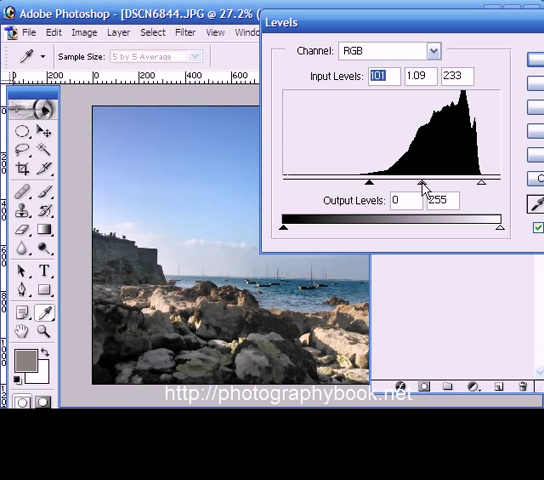
left_click_drag(418, 182, 428, 182)
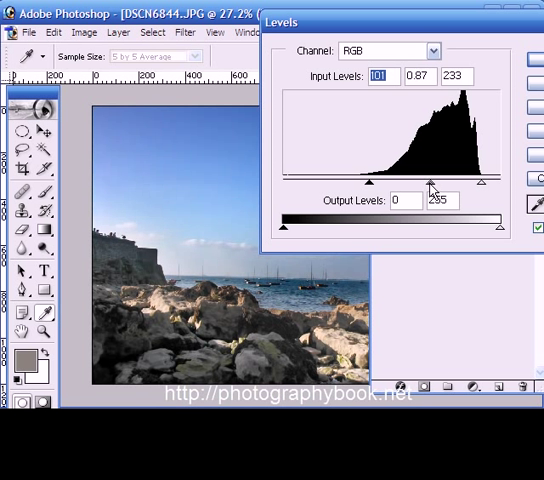
left_click_drag(430, 182, 424, 182)
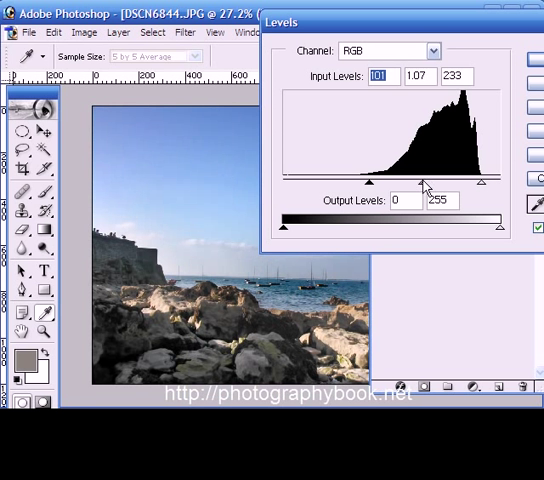
left_click_drag(423, 181, 432, 181)
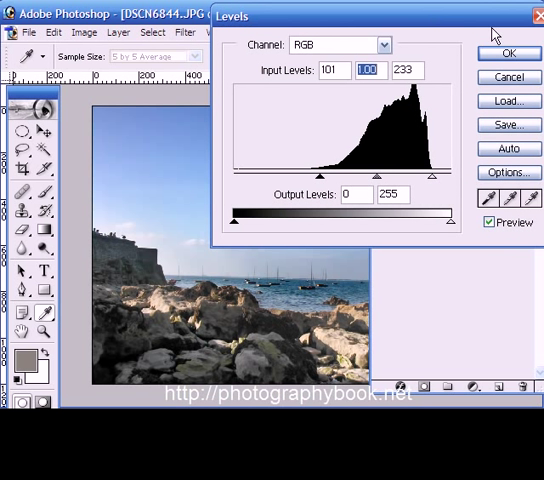
- Commit the sky Levels layer, toggle the Levels layers to compare, then select Background
left_click(514, 54)
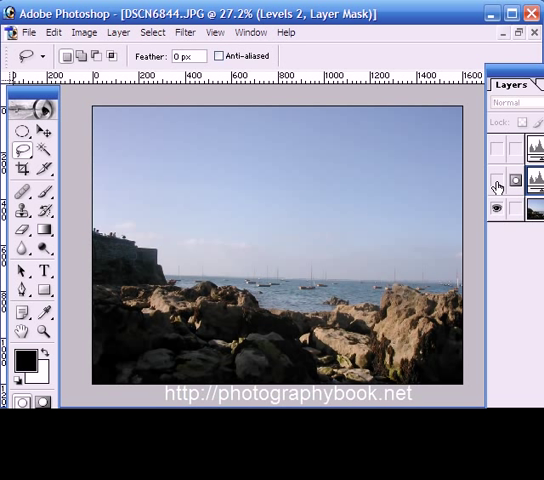
left_click(497, 182)
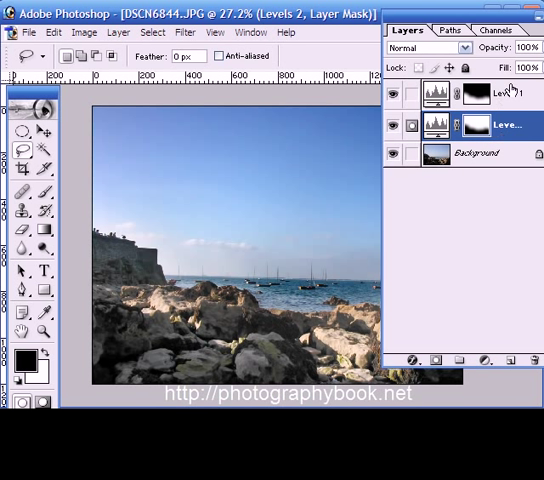
left_click(478, 153)
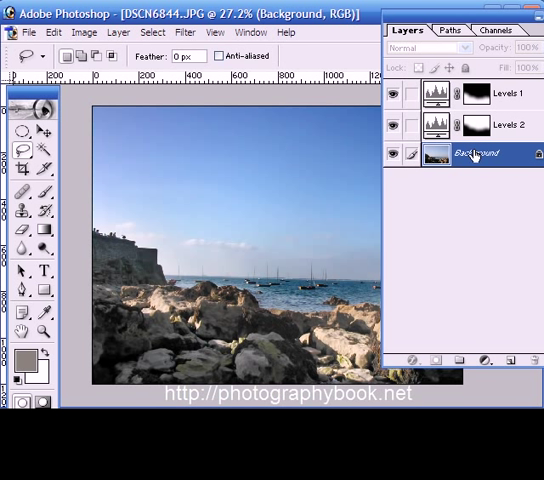
- Add a Curves layer above the Background with shadows pulled down and highlights raised
left_click(484, 359)
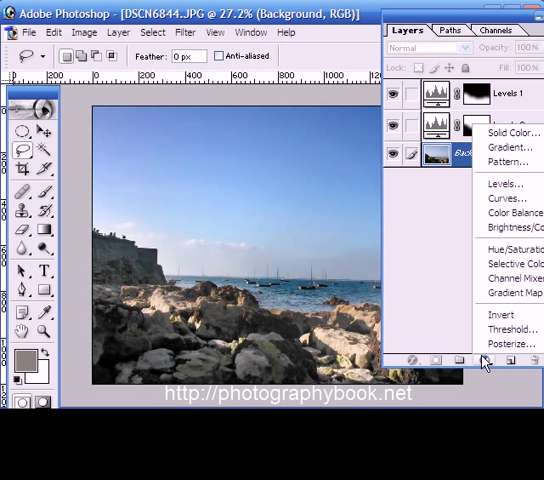
left_click(506, 198)
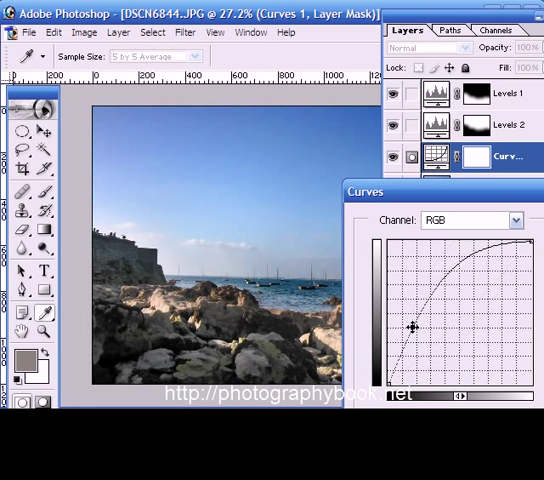
left_click_drag(411, 327, 423, 358)
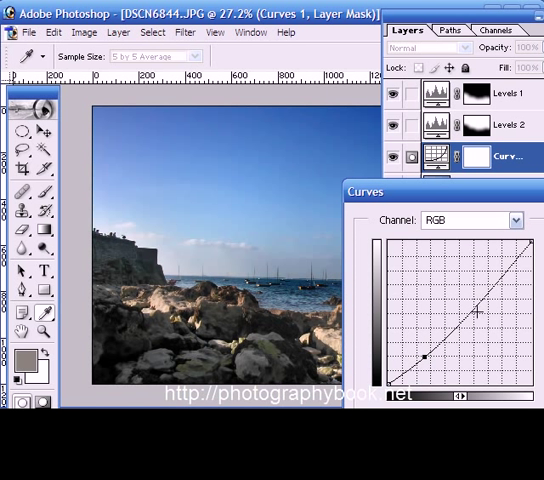
left_click_drag(487, 310, 473, 294)
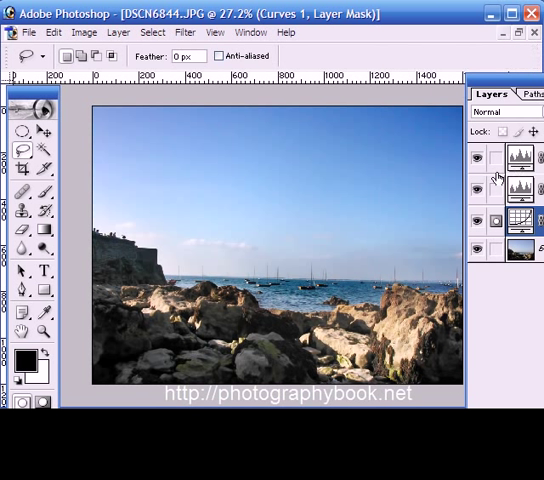
mouse_move(478, 156)
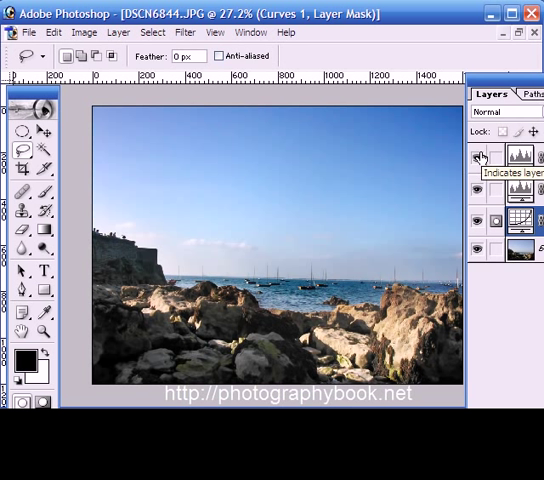